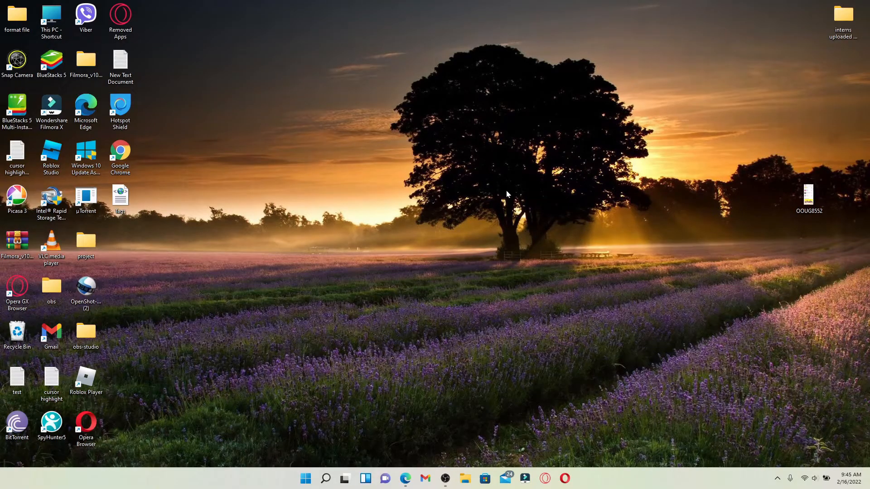
mouse_move(513, 223)
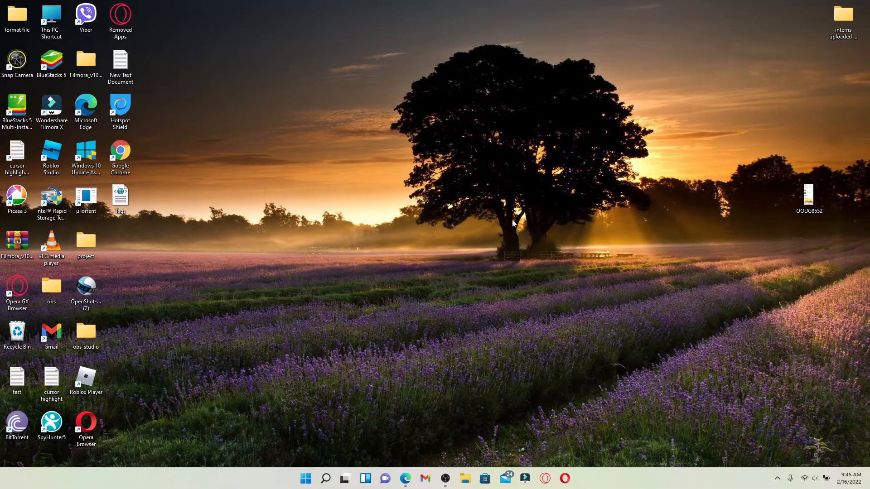
mouse_move(467, 311)
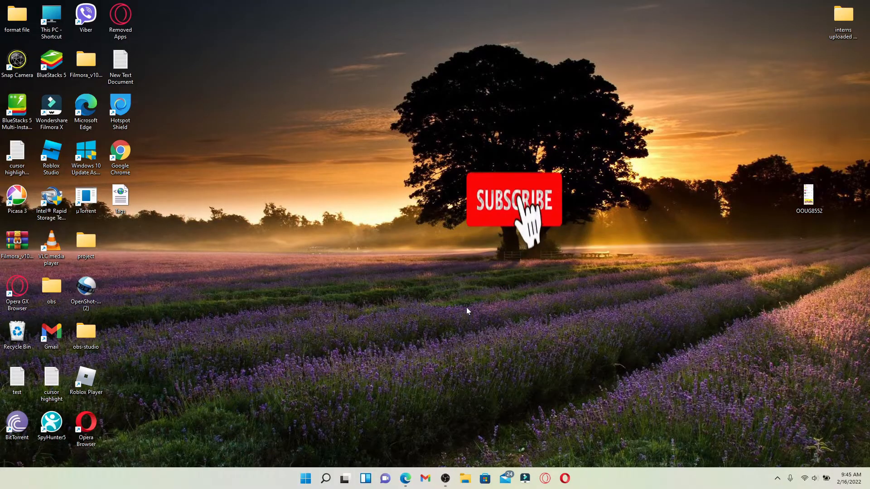
- Navigate via the sidebar to the Audiences page, which reports no audience exists yet
click(513, 200)
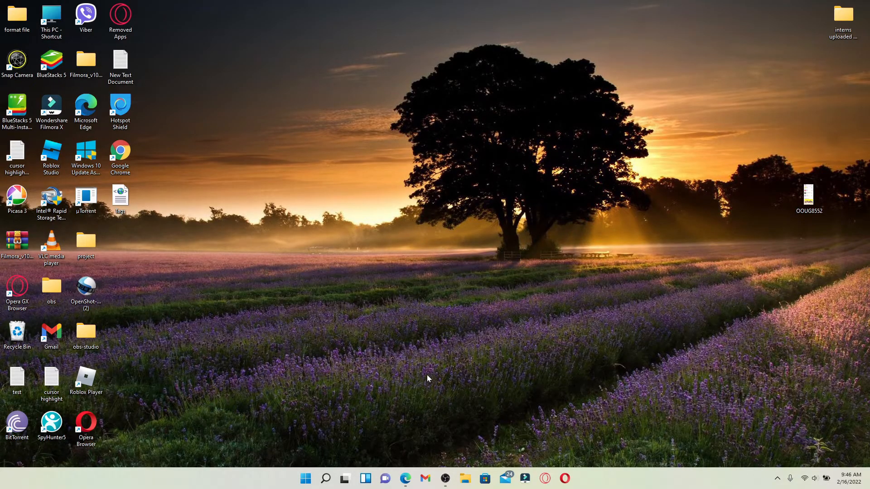
click(405, 478)
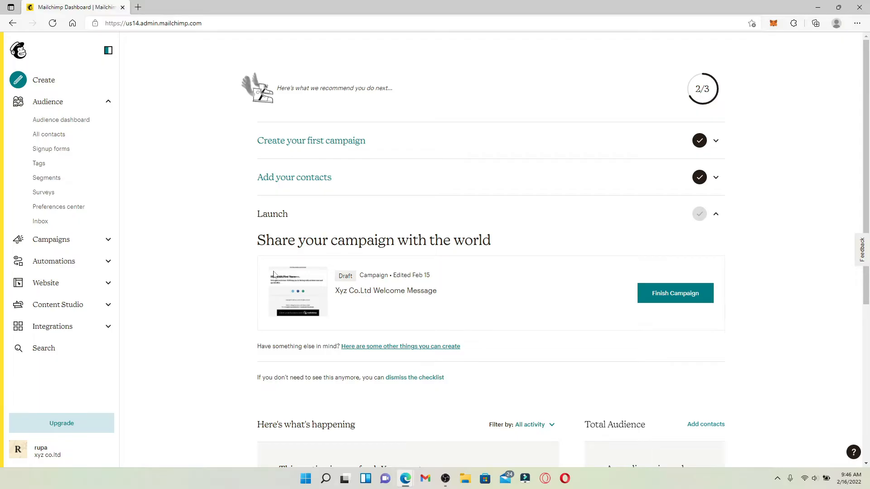
click(47, 102)
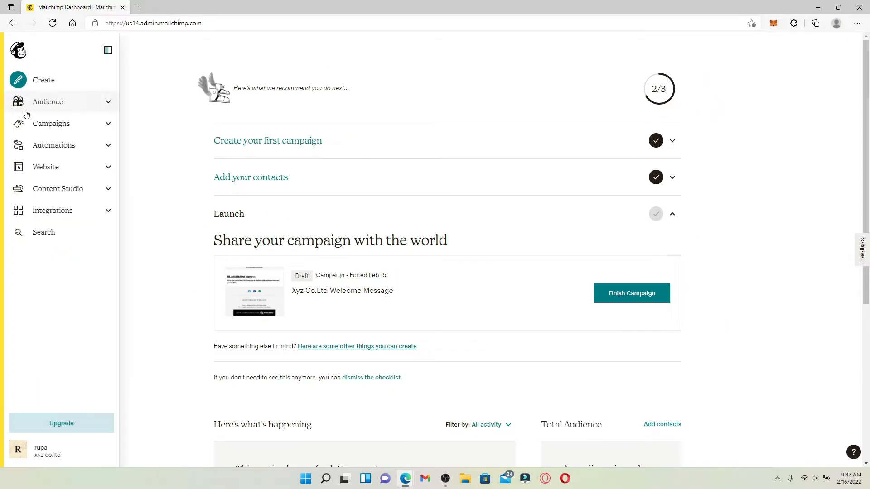
mouse_move(59, 102)
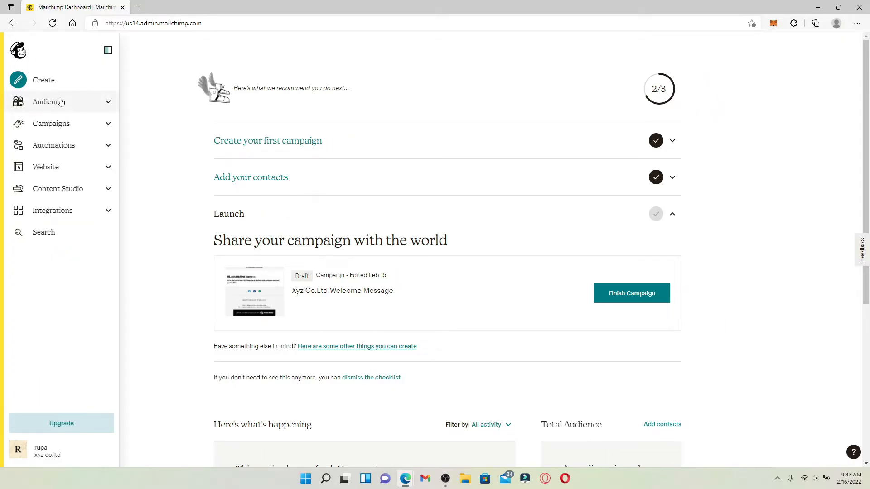
click(48, 102)
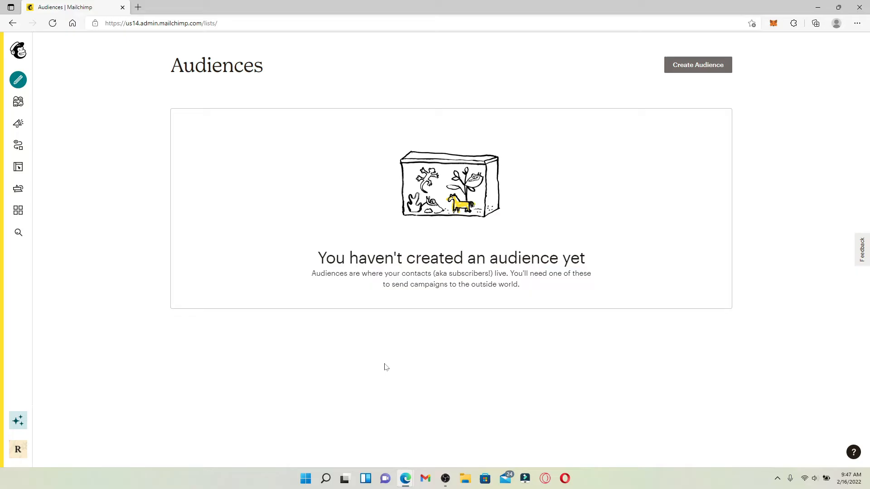
mouse_move(698, 64)
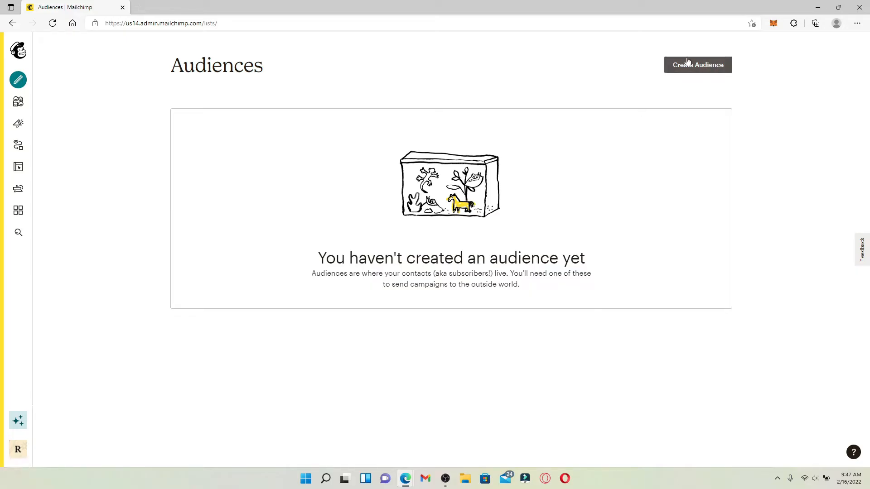
- Begin a new audience 'Cust co. newsletter' with default From email, From name and signup reminder filled in
click(698, 65)
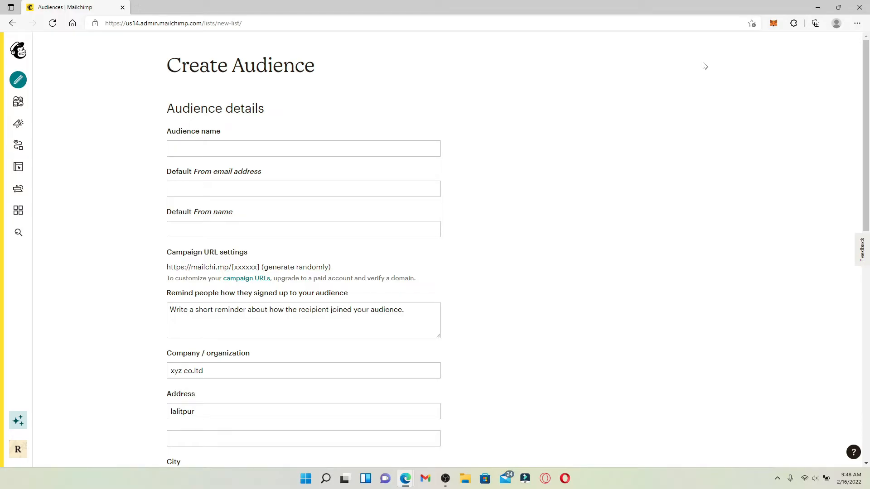
click(303, 147)
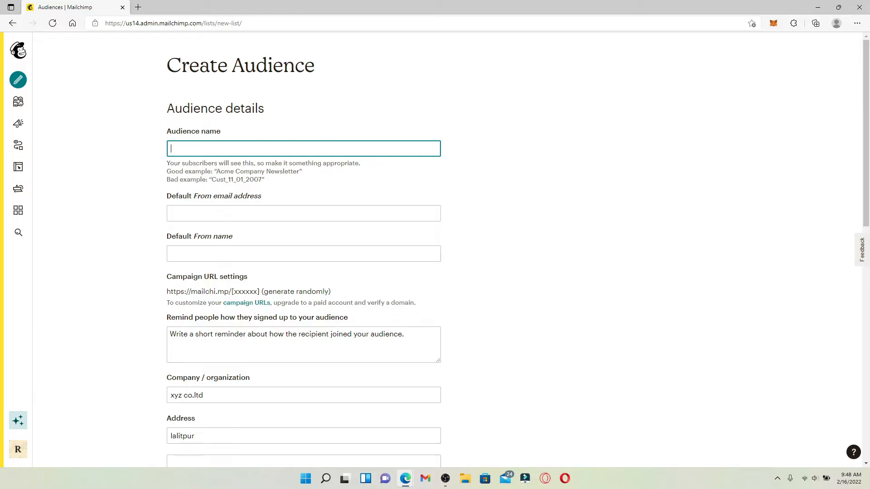
scroll(down, 3)
text(Cust co. newsletter)
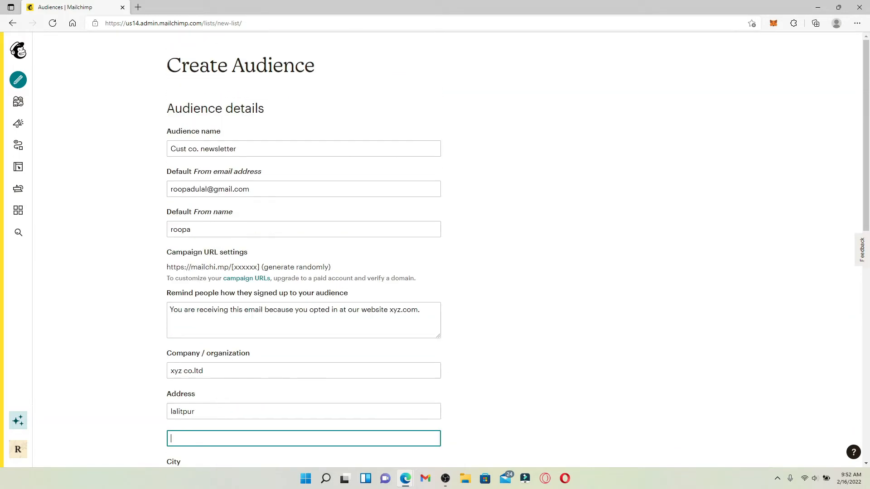
- Enable double opt-in for new subscribers on the audience form
scroll(down, 3)
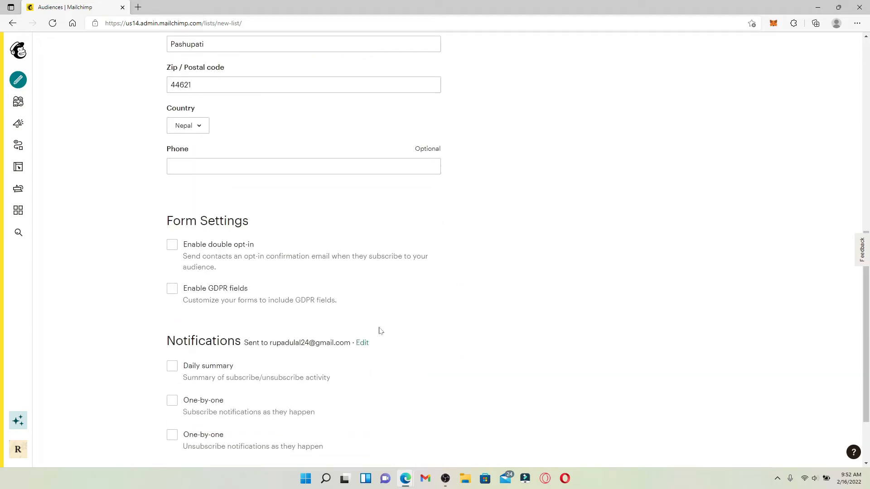
scroll(down, 3)
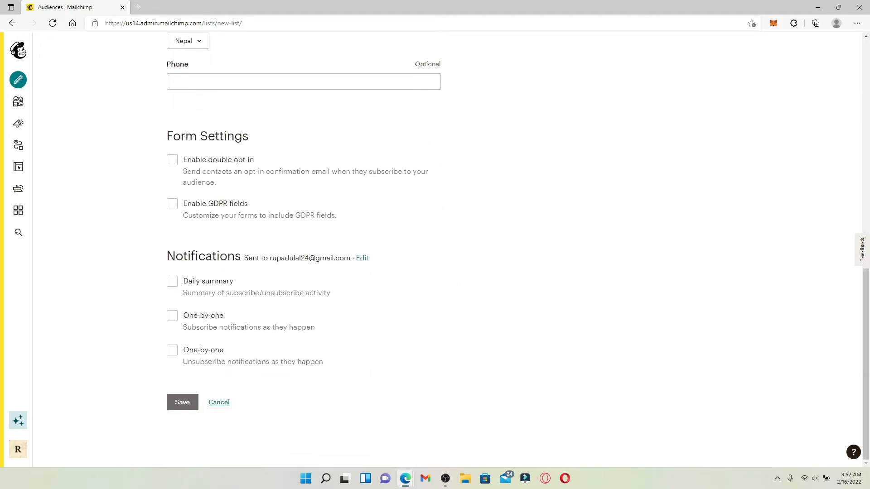
click(172, 159)
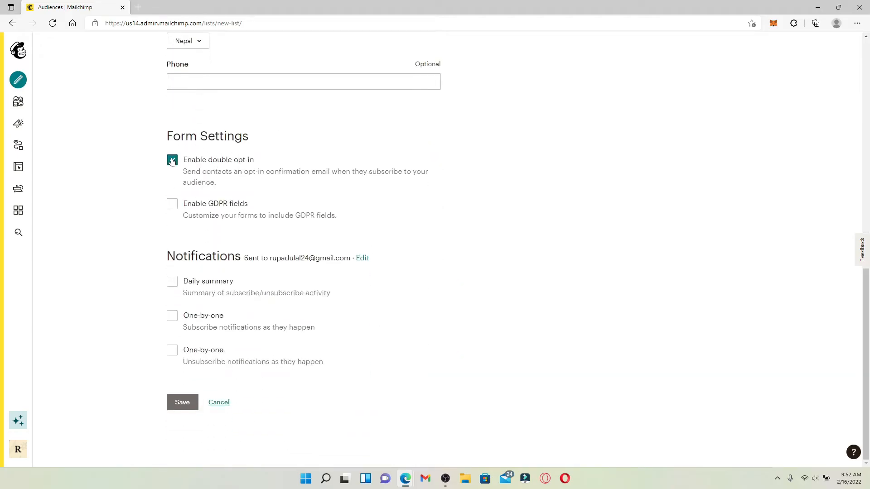
click(172, 159)
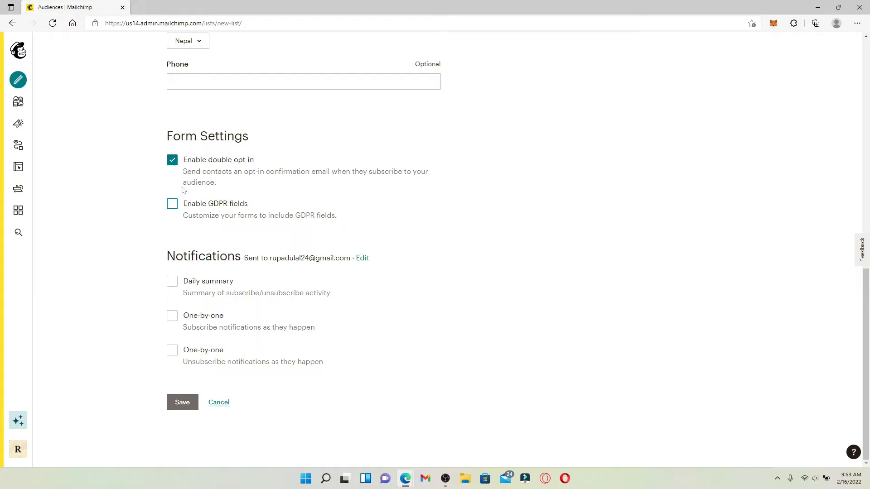
mouse_move(189, 307)
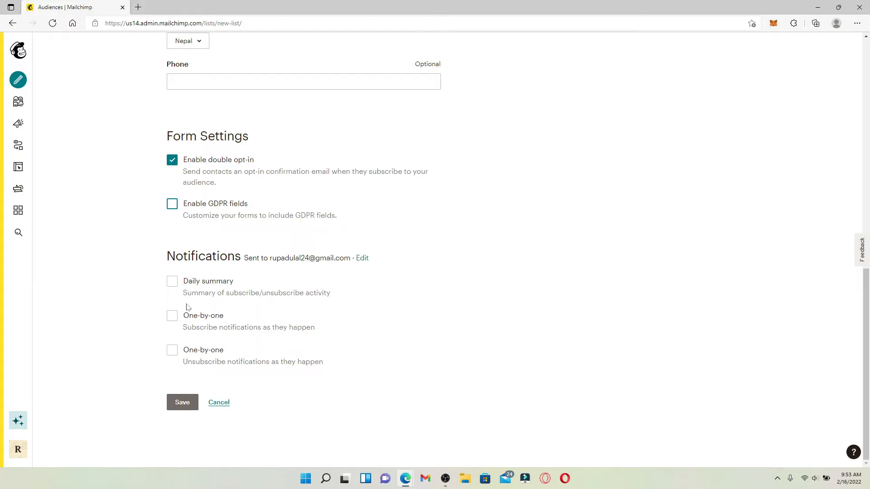
mouse_move(156, 303)
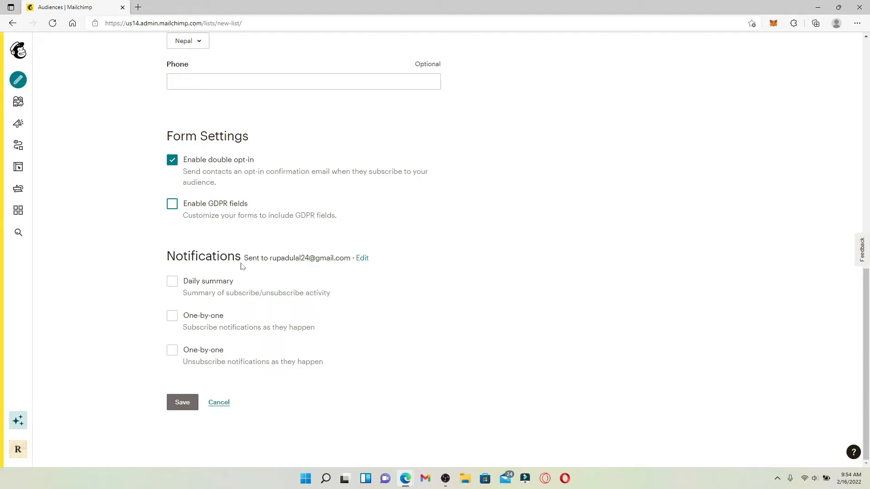
- Enable daily summary plus one-by-one subscribe and unsubscribe notifications
click(172, 281)
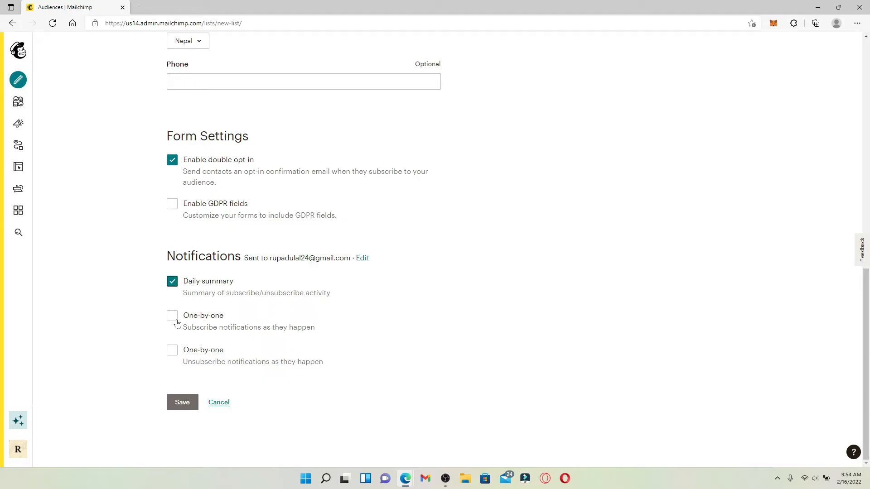
click(172, 318)
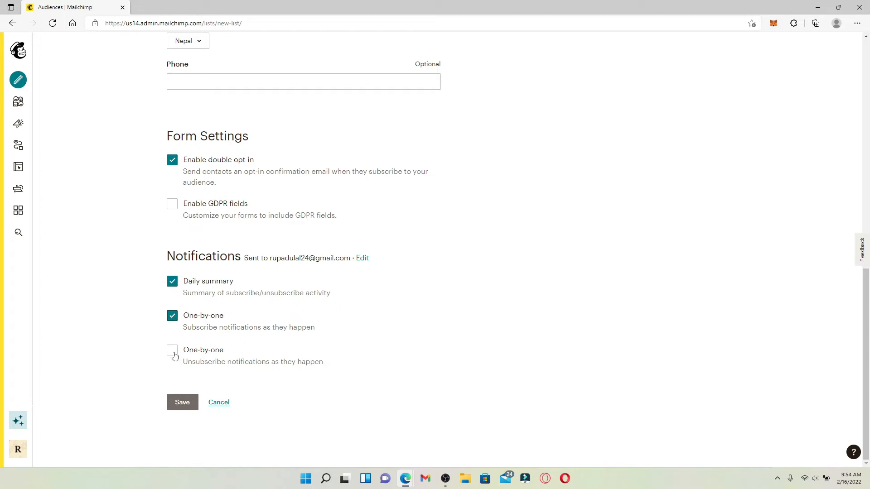
click(172, 352)
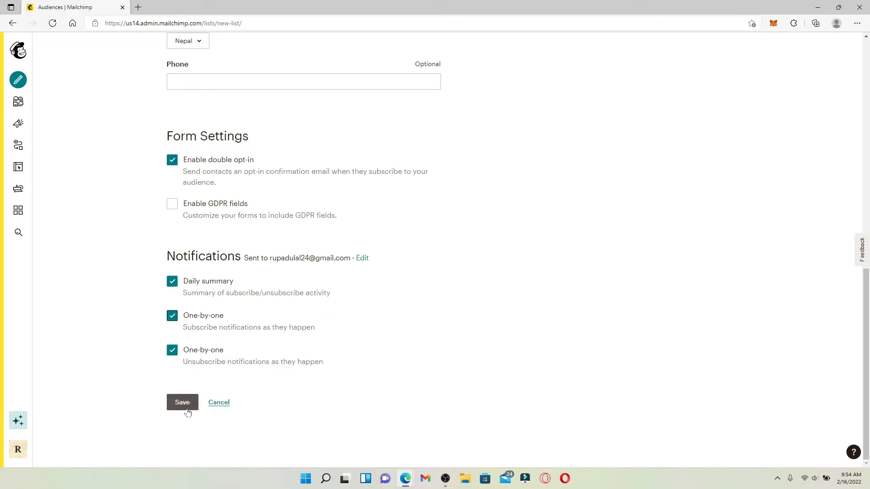
- Save the audience so 'Cust co. newsletter' appears with 0 contacts
click(182, 403)
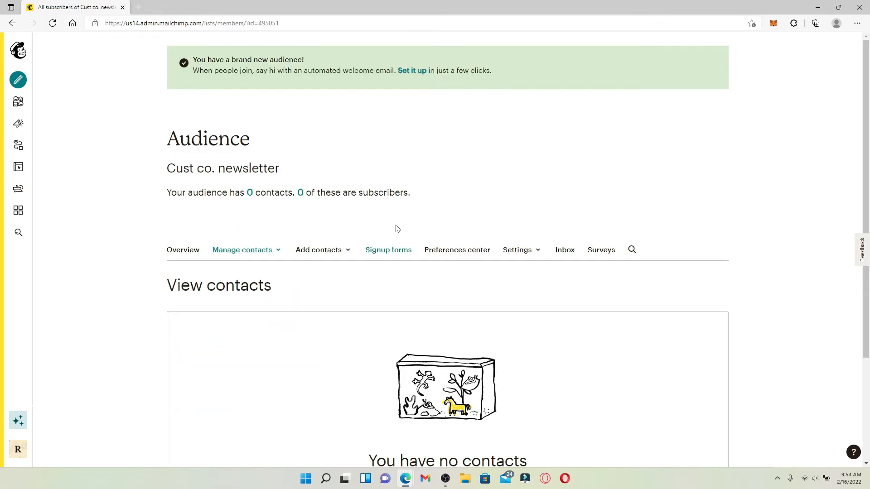
scroll(down, 3)
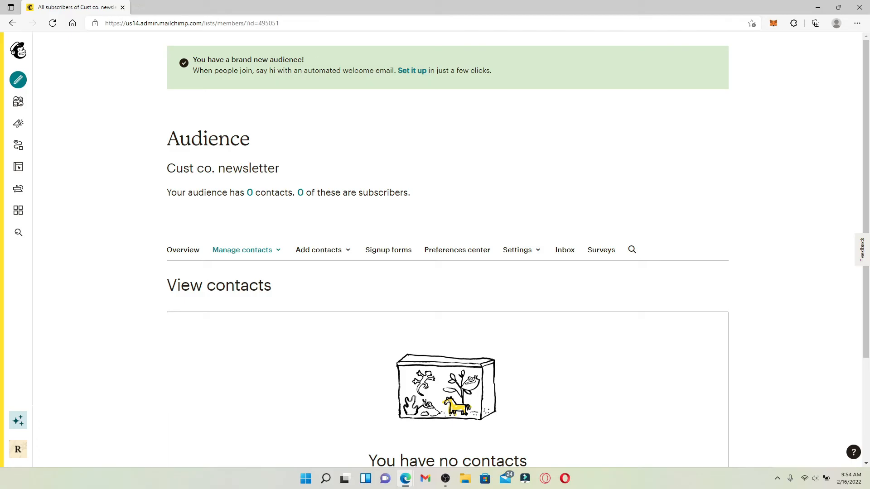
mouse_move(235, 179)
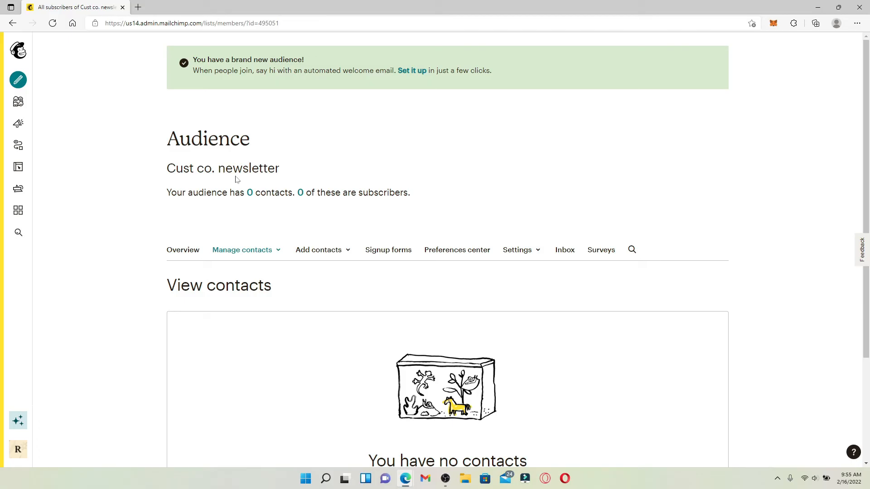
mouse_move(281, 202)
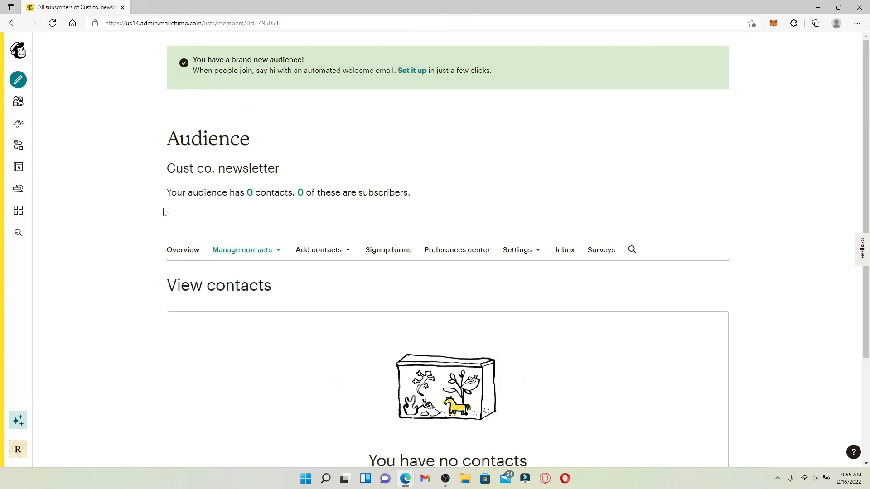
mouse_move(368, 175)
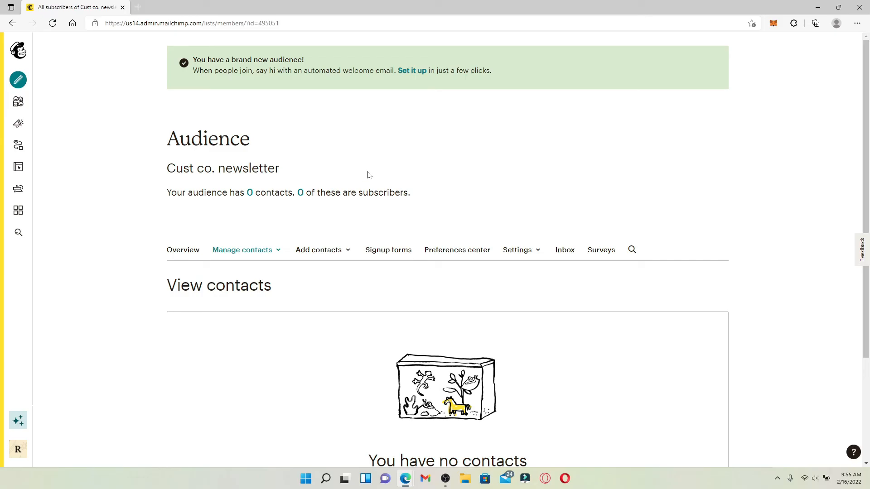
mouse_move(804, 10)
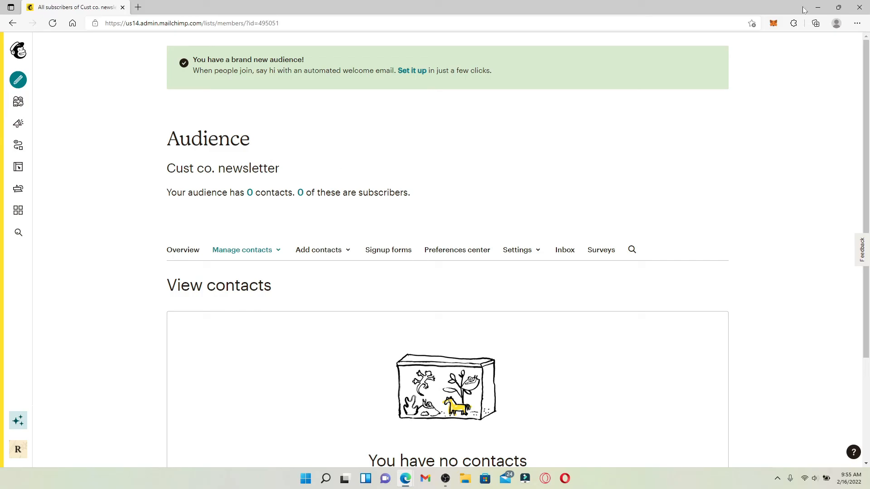